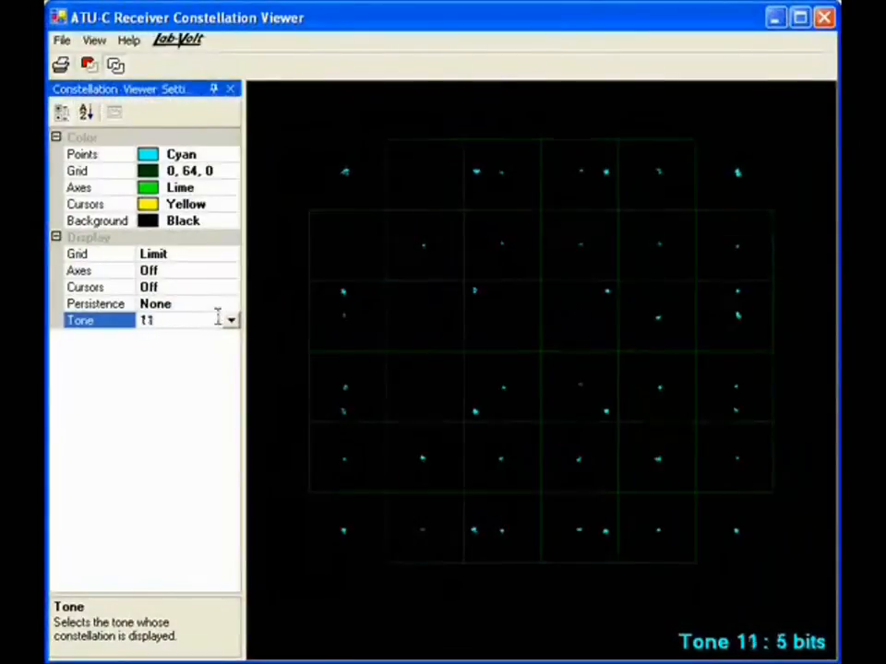
- Step the Tone setting up from 11 through 13 to tone 14, carrying 8 bits
click(228, 319)
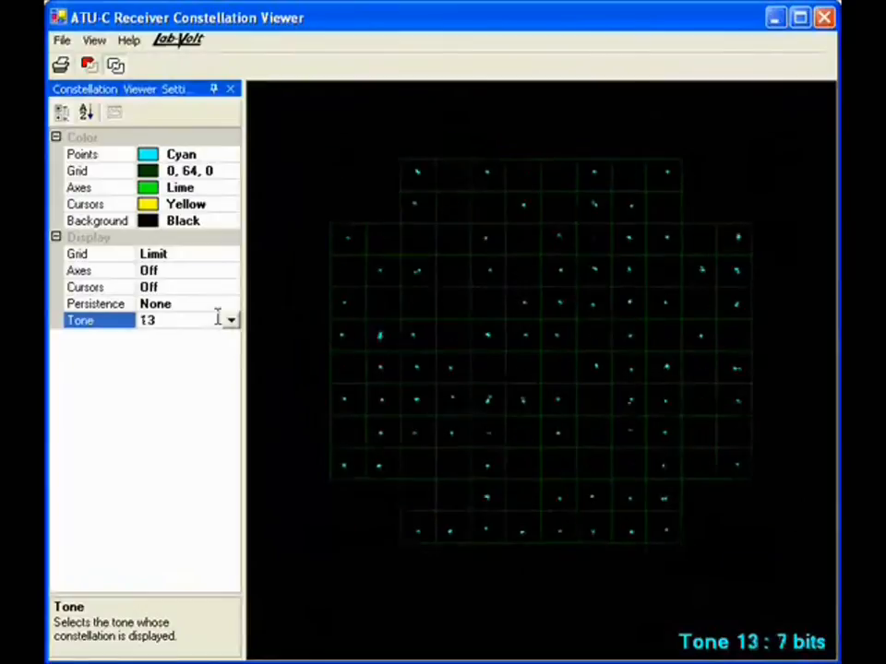
click(229, 316)
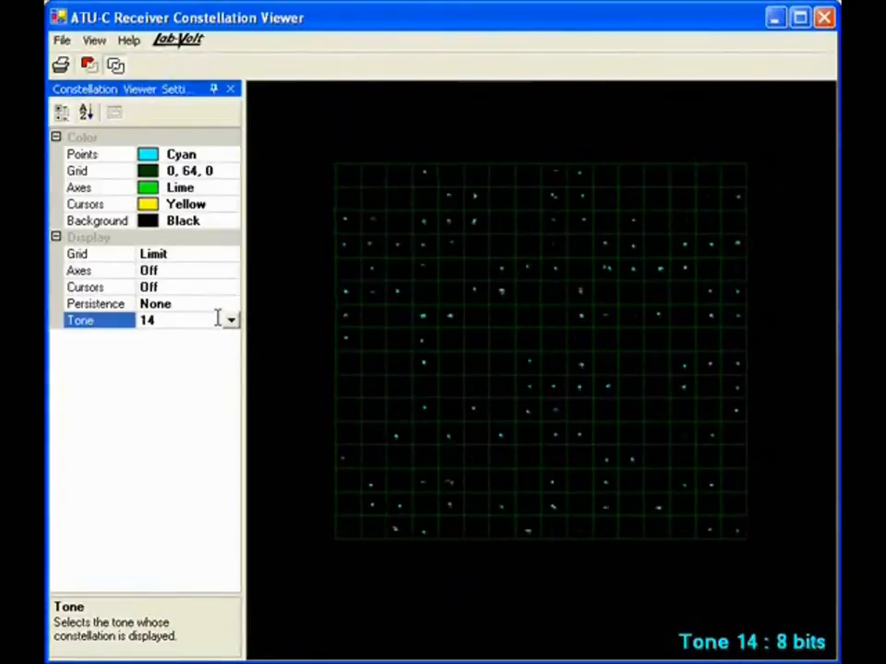
click(228, 315)
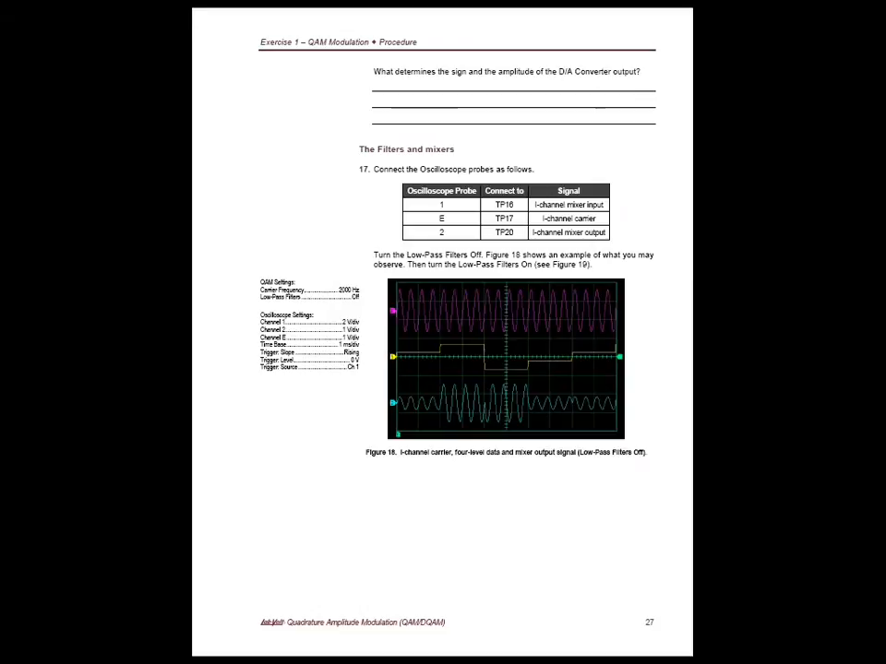
- Scroll the courseware PDF to page 27, Exercise 1 – QAM Modulation filters and mixers
scroll(down, 3)
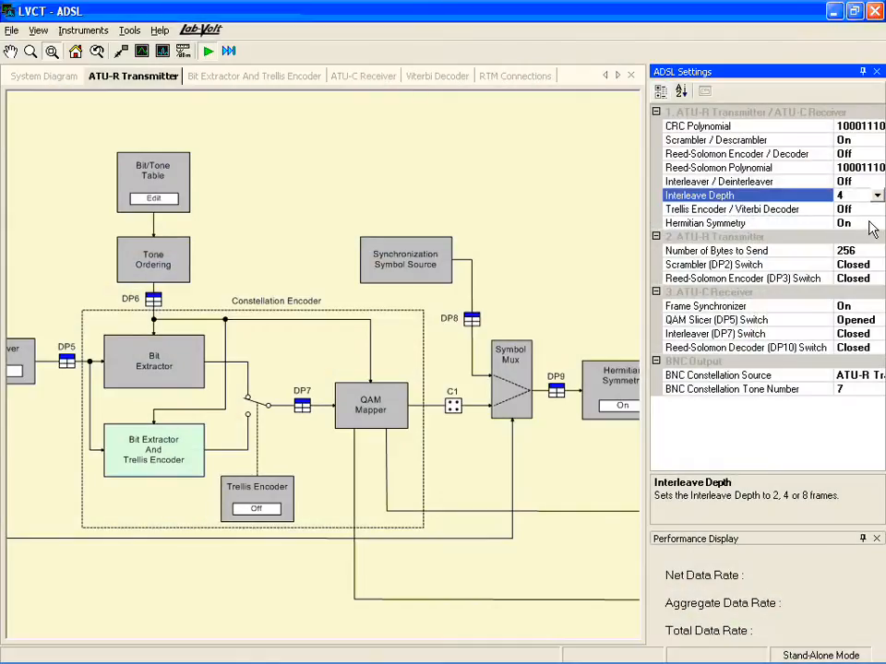
- Set the ADSL link's Interleave Depth in ADSL Settings
click(748, 223)
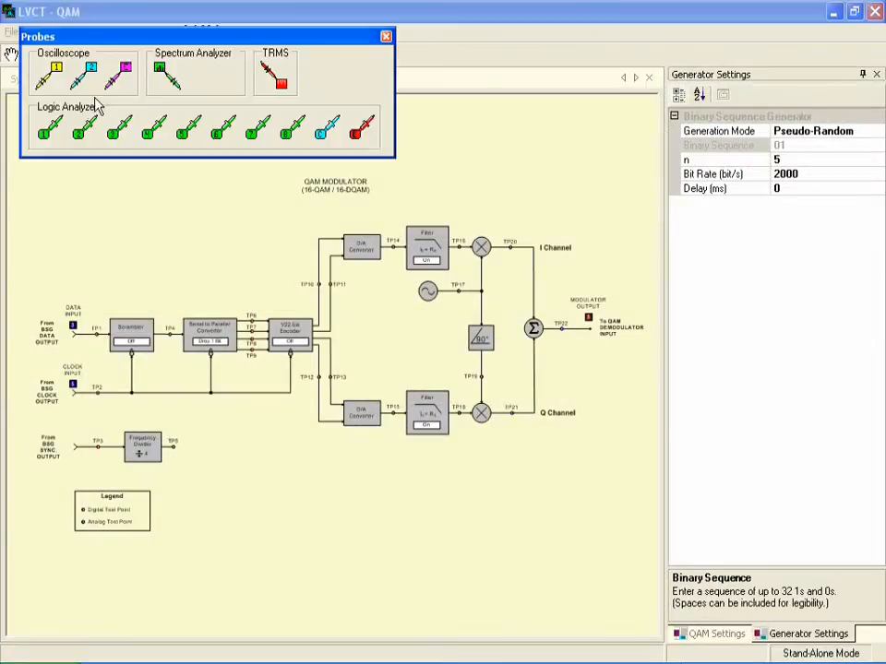
mouse_move(217, 146)
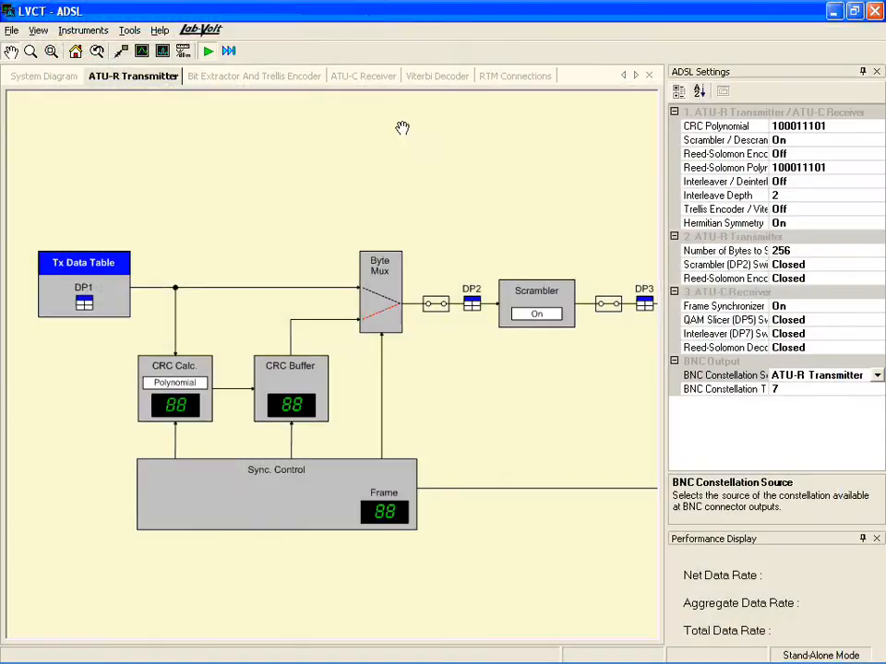
- Set the Scrambler (DP2) switch between Byte Mux and DP2 to Opened
click(434, 305)
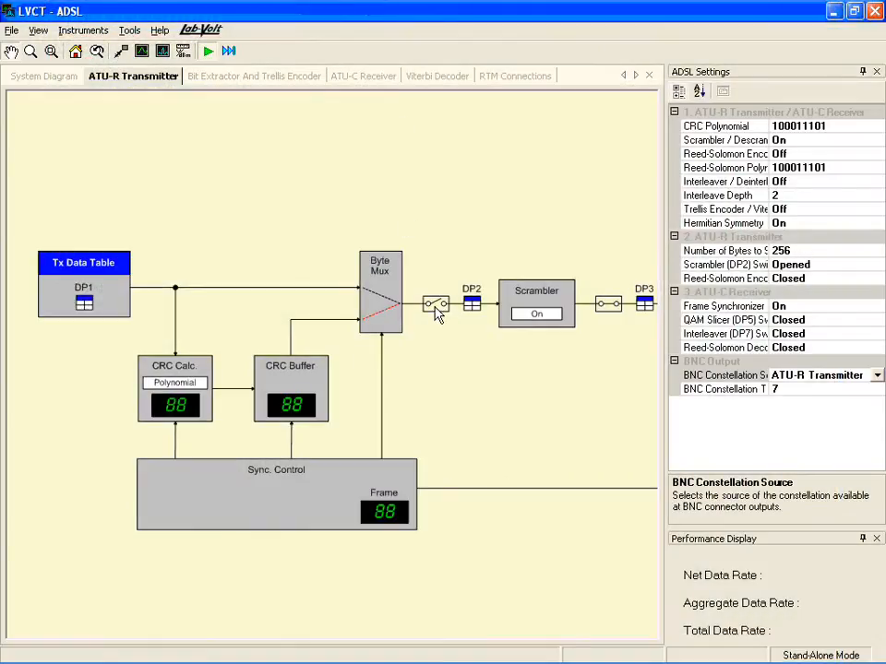
click(207, 51)
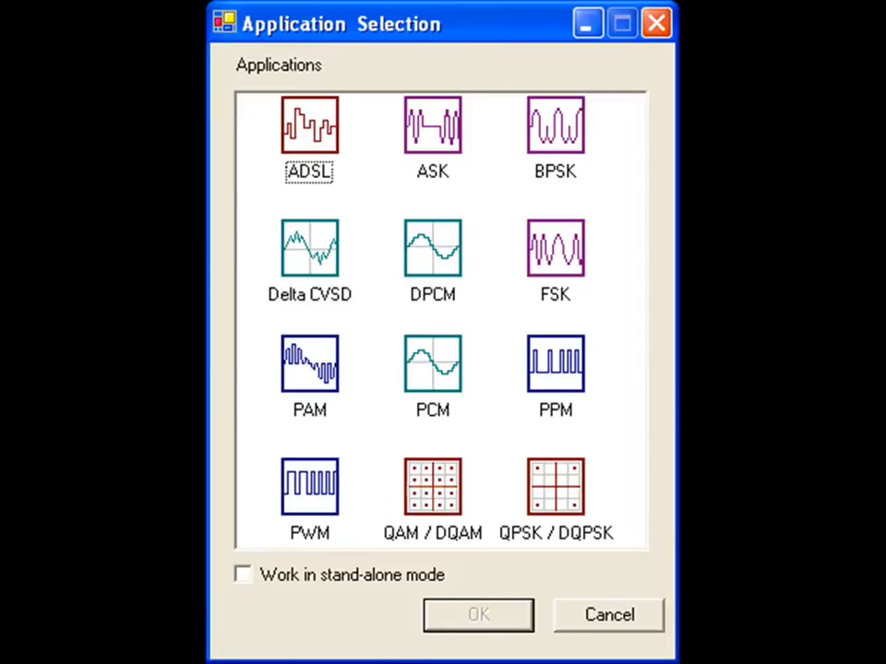
- Pick a training application from Application Selection (ADSL, ASK, PCM, QAM/DQAM)
click(477, 615)
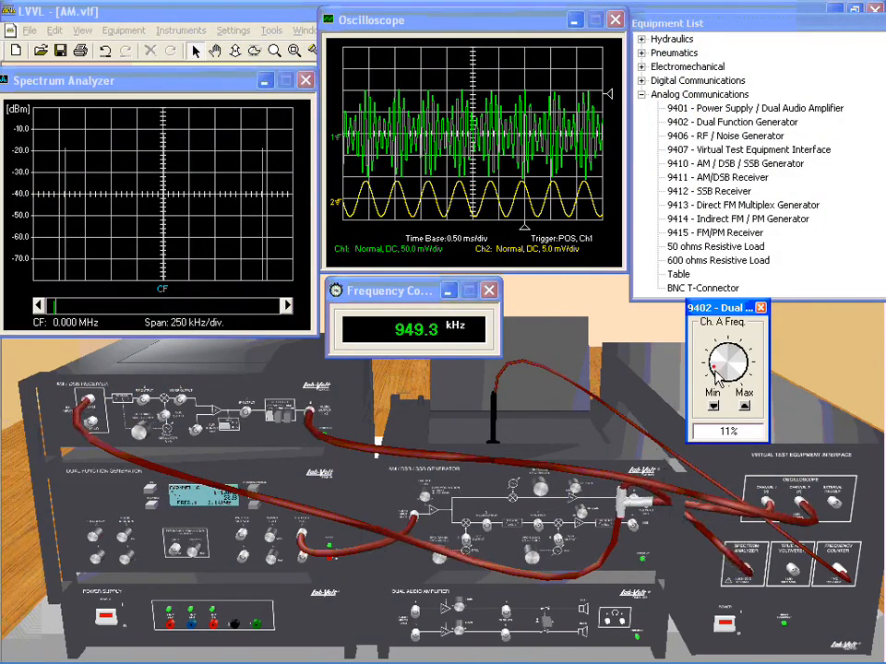
- Adjust channel A frequency, enter 40% for channel B, then step down to 30%
drag(727, 364, 728, 365)
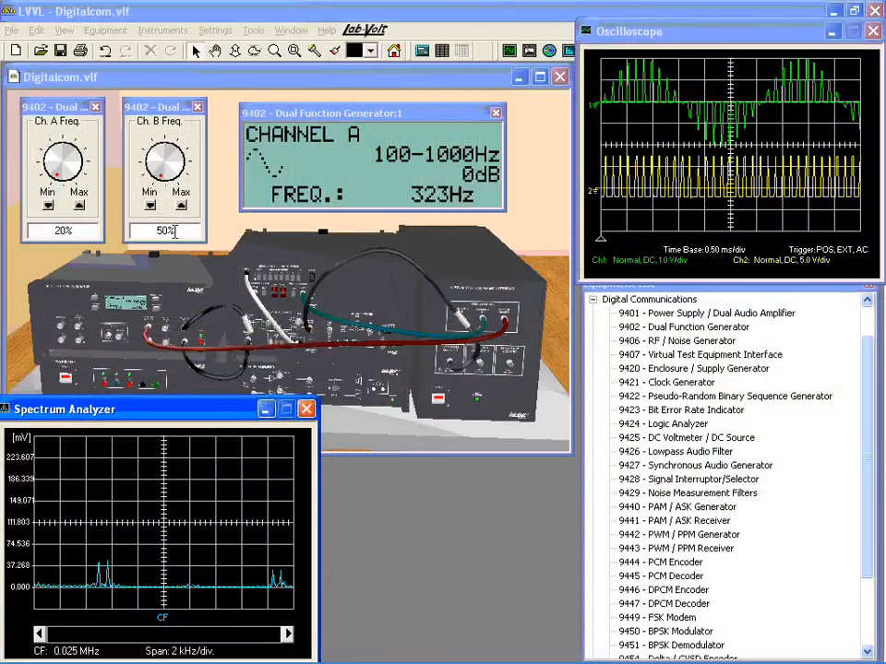
text(40%)
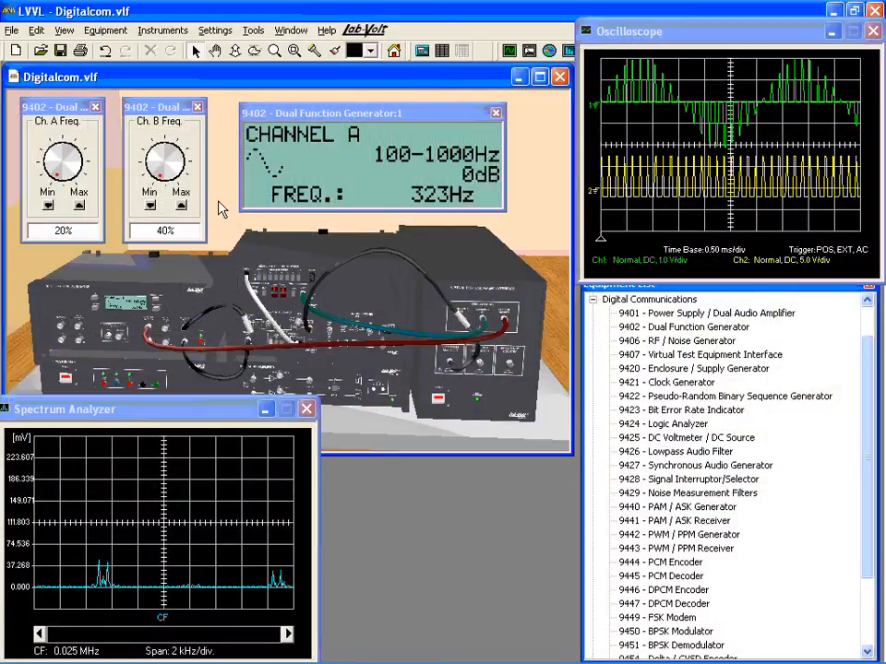
click(164, 157)
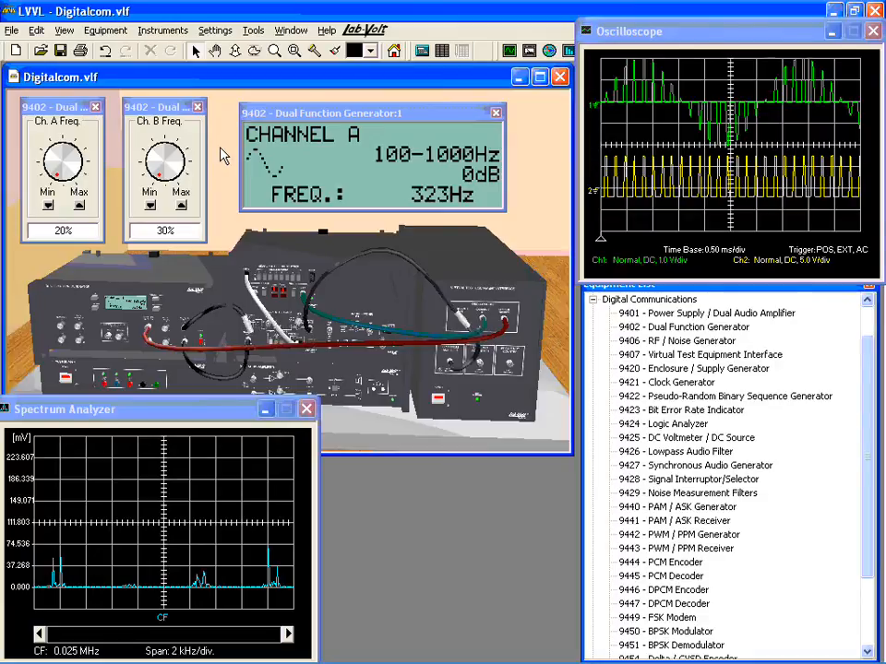